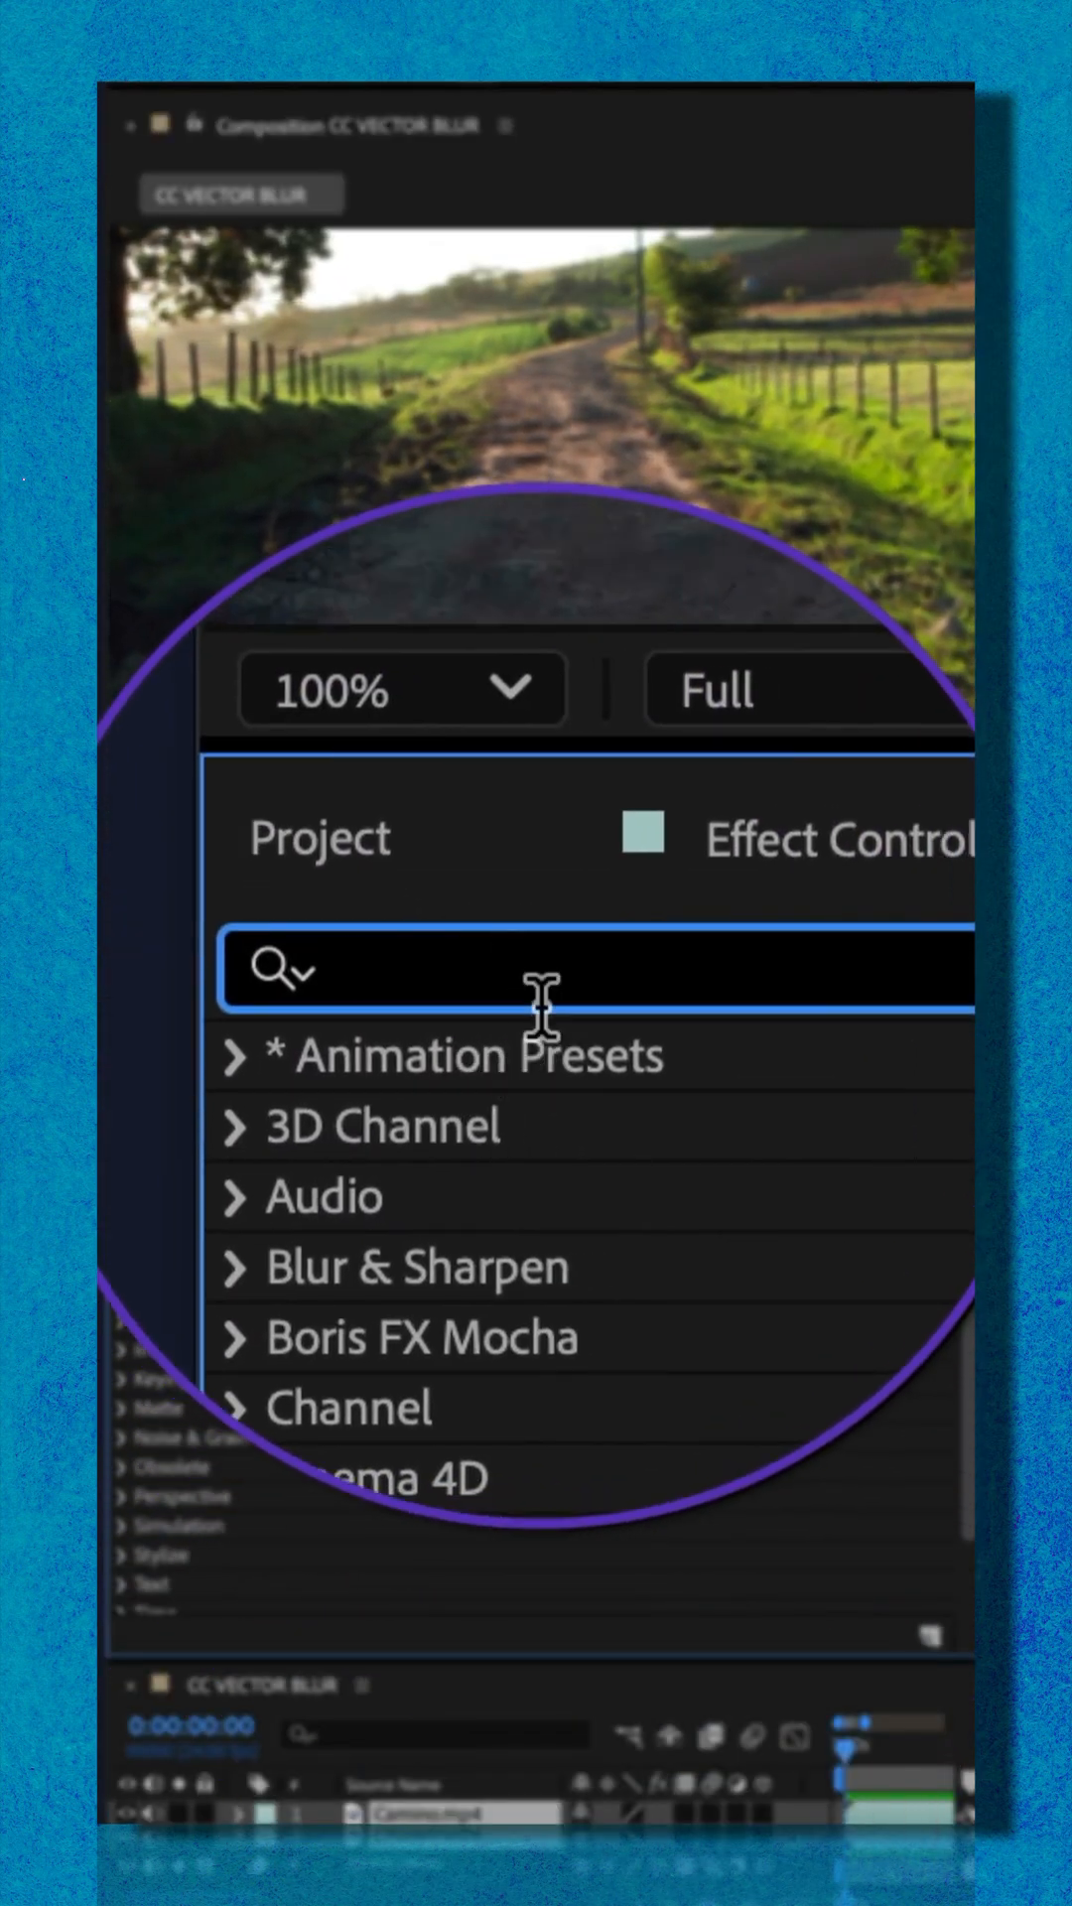
Step: Find 'vector' in Effects & Presets and apply CC Vector Blur to Camino.mp4
{"action": "type", "text": "vector"}
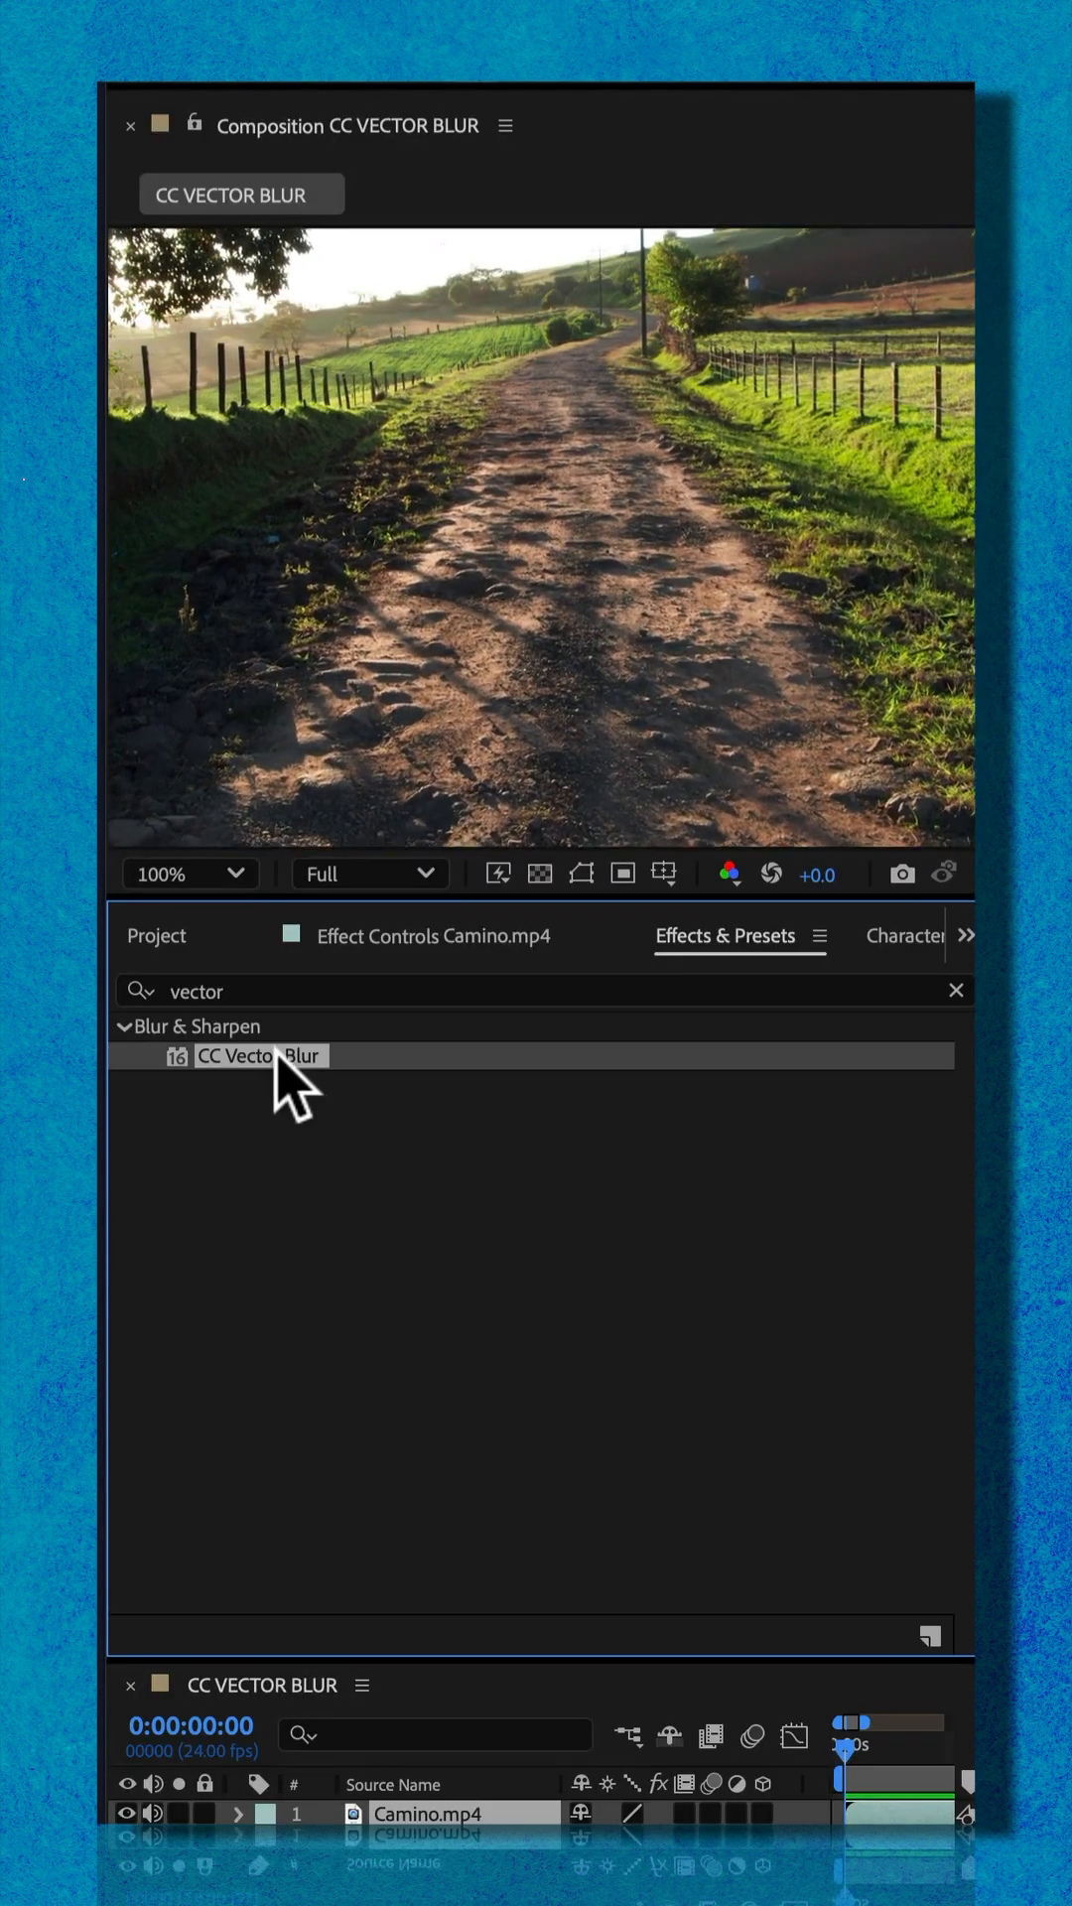
{"action": "double_click", "coordinate": [256, 1054]}
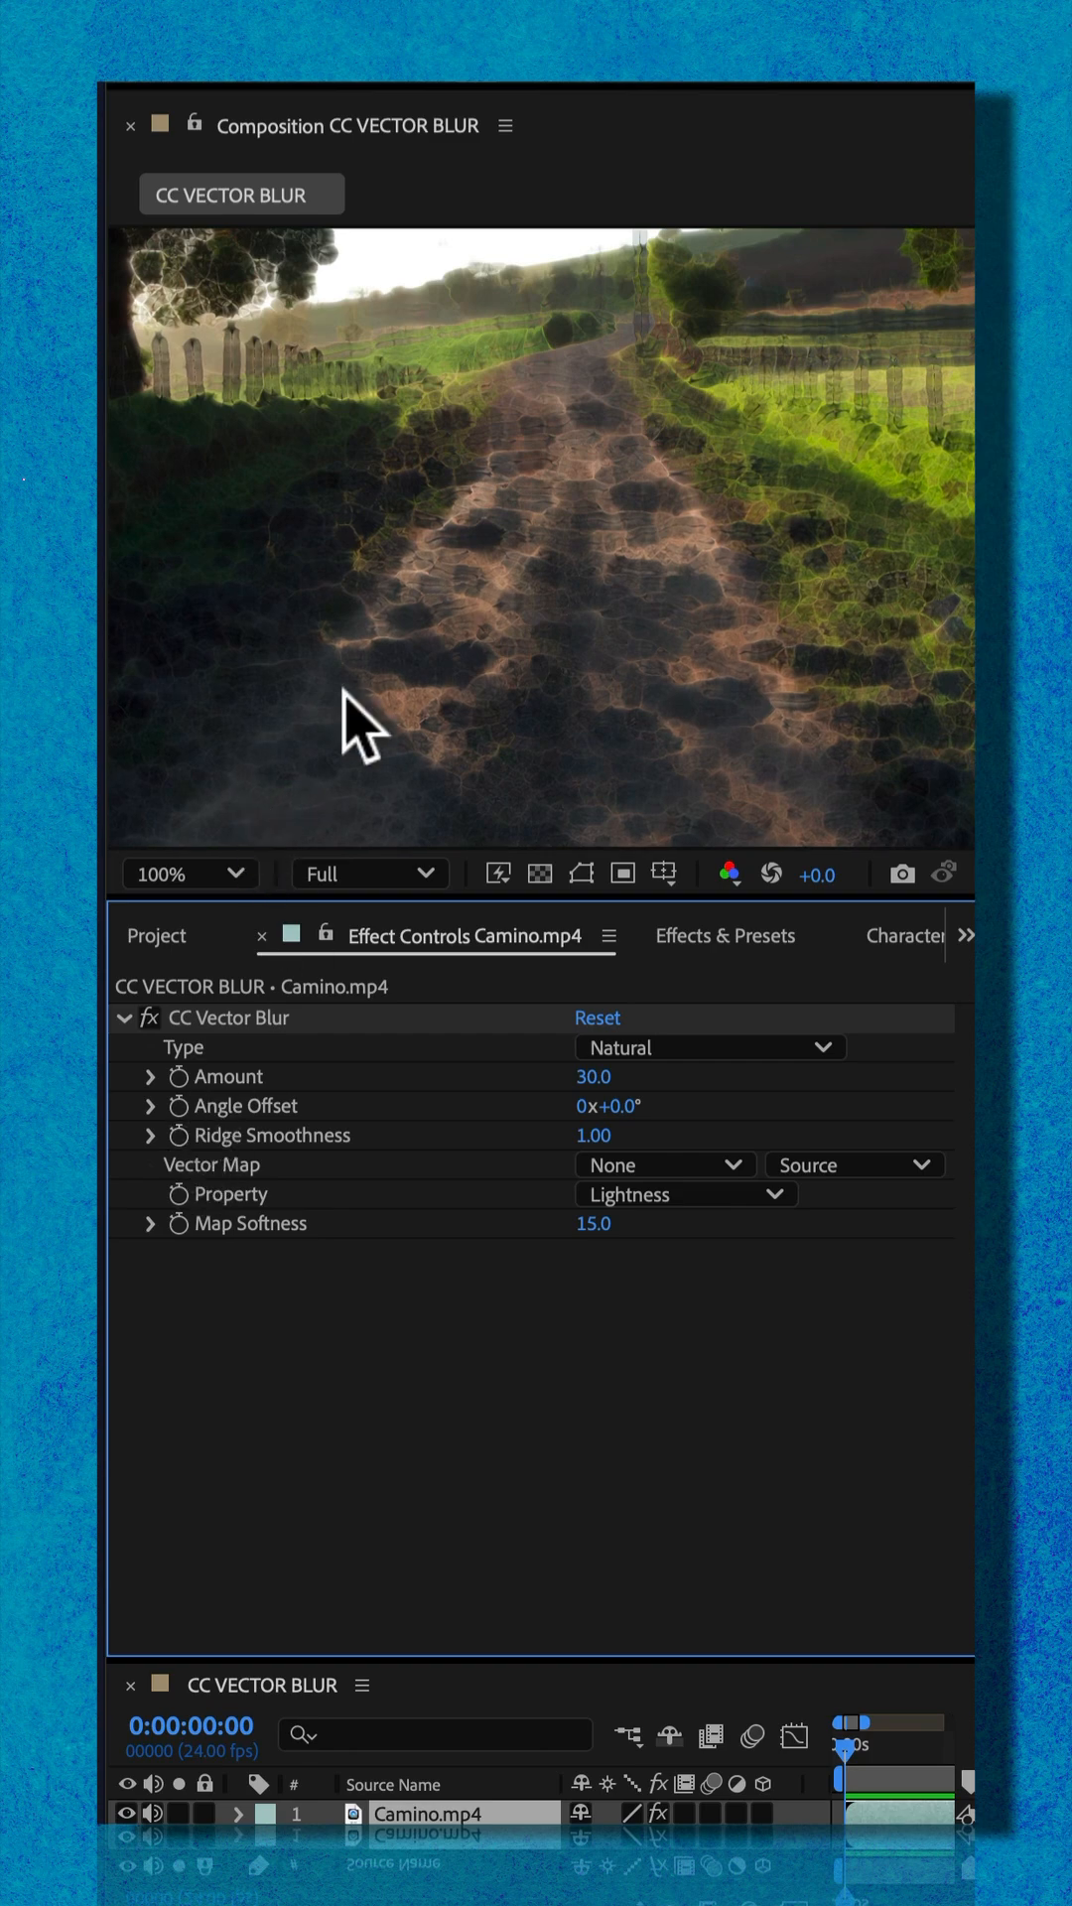
{"action": "left_click", "coordinate": [708, 1047]}
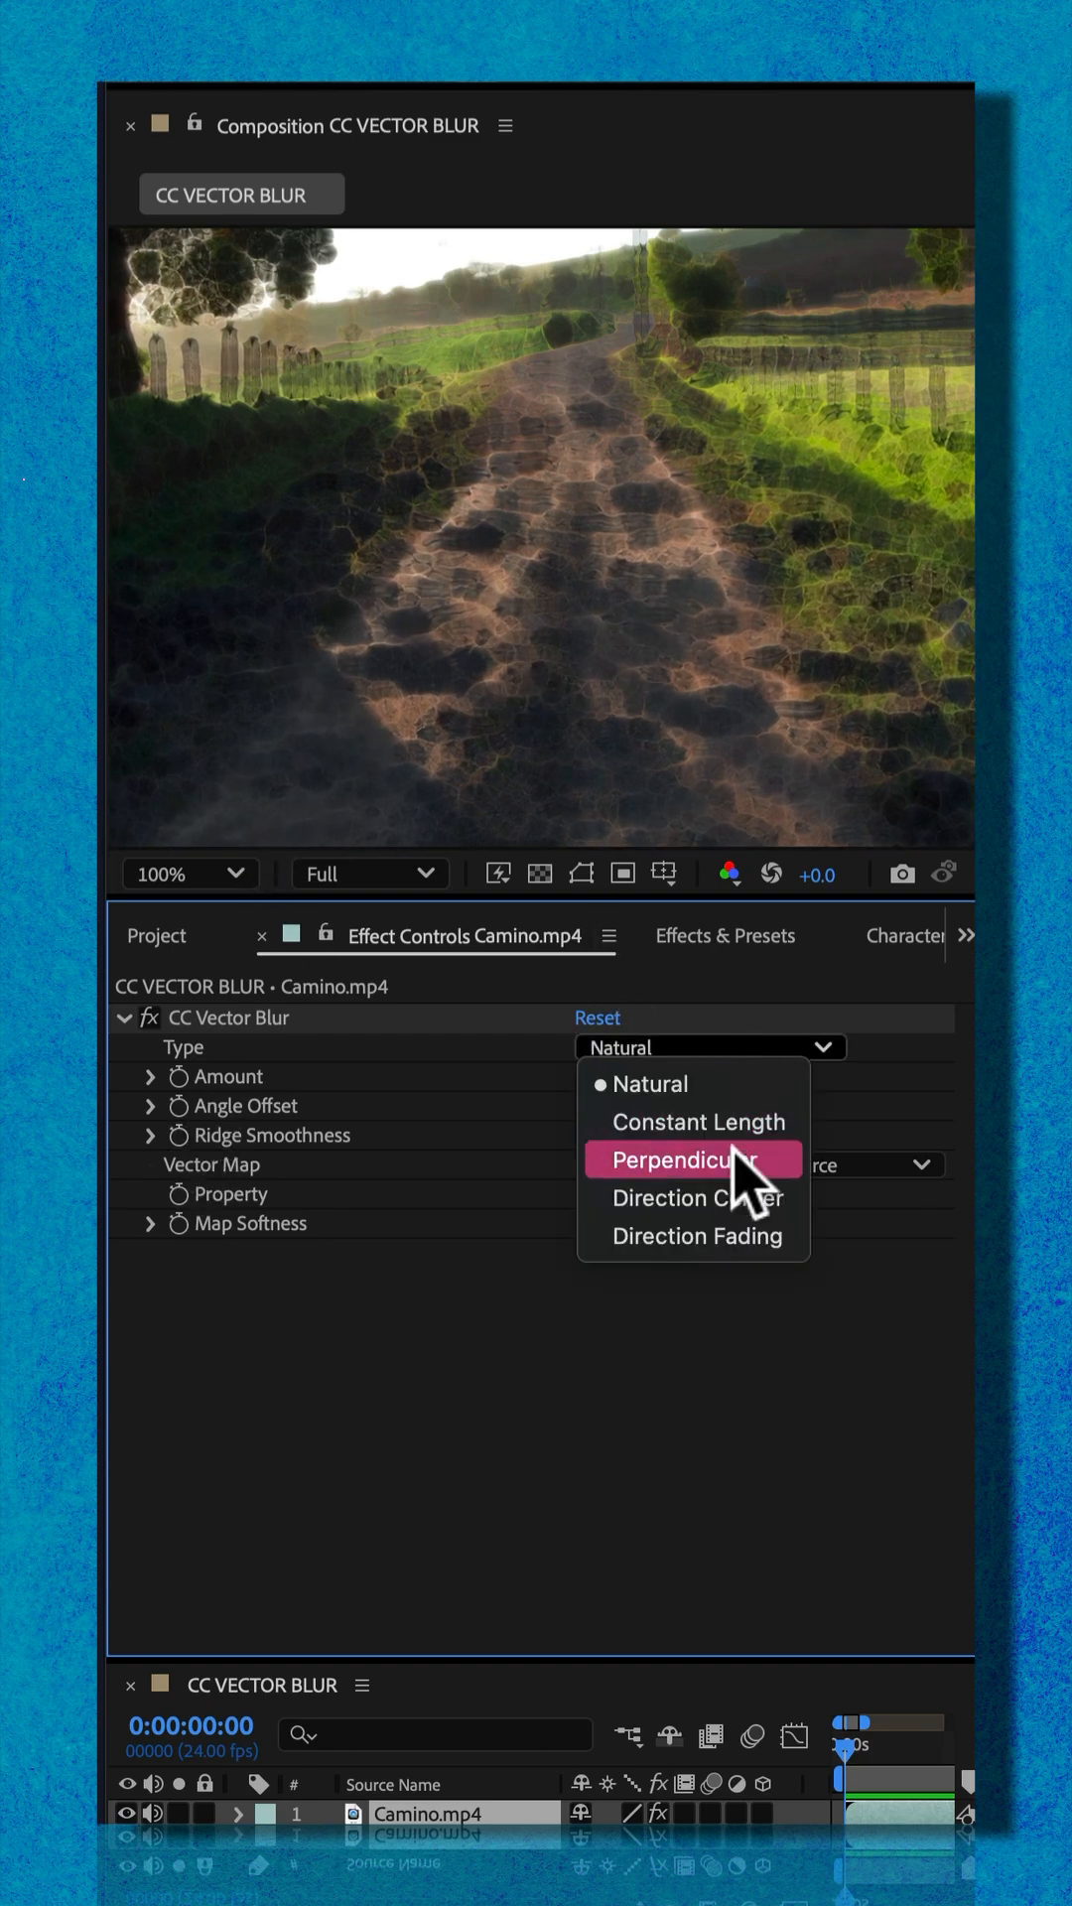
Step: Set the blur Type to Perpendicular, inspect at 200% zoom, and collapse the effect
{"action": "left_click", "coordinate": [675, 1160]}
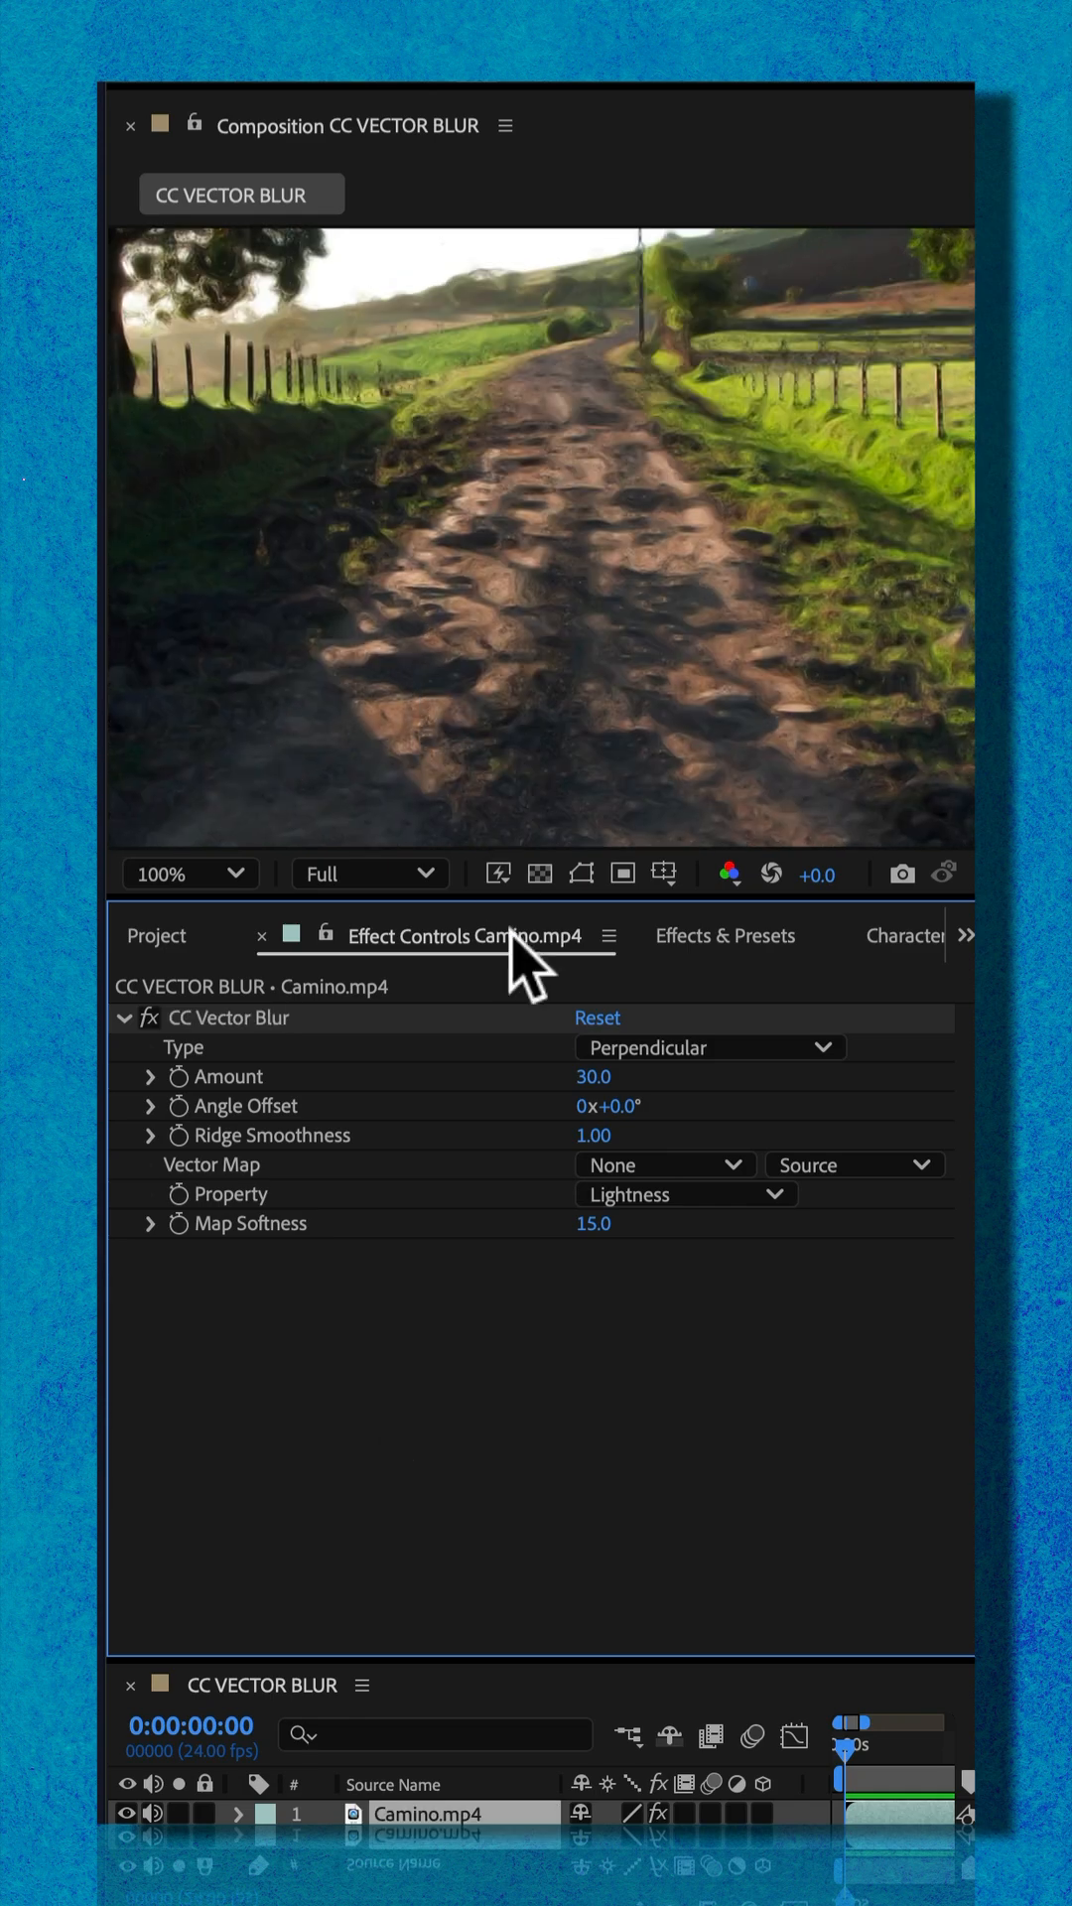
{"action": "left_click", "coordinate": [183, 873]}
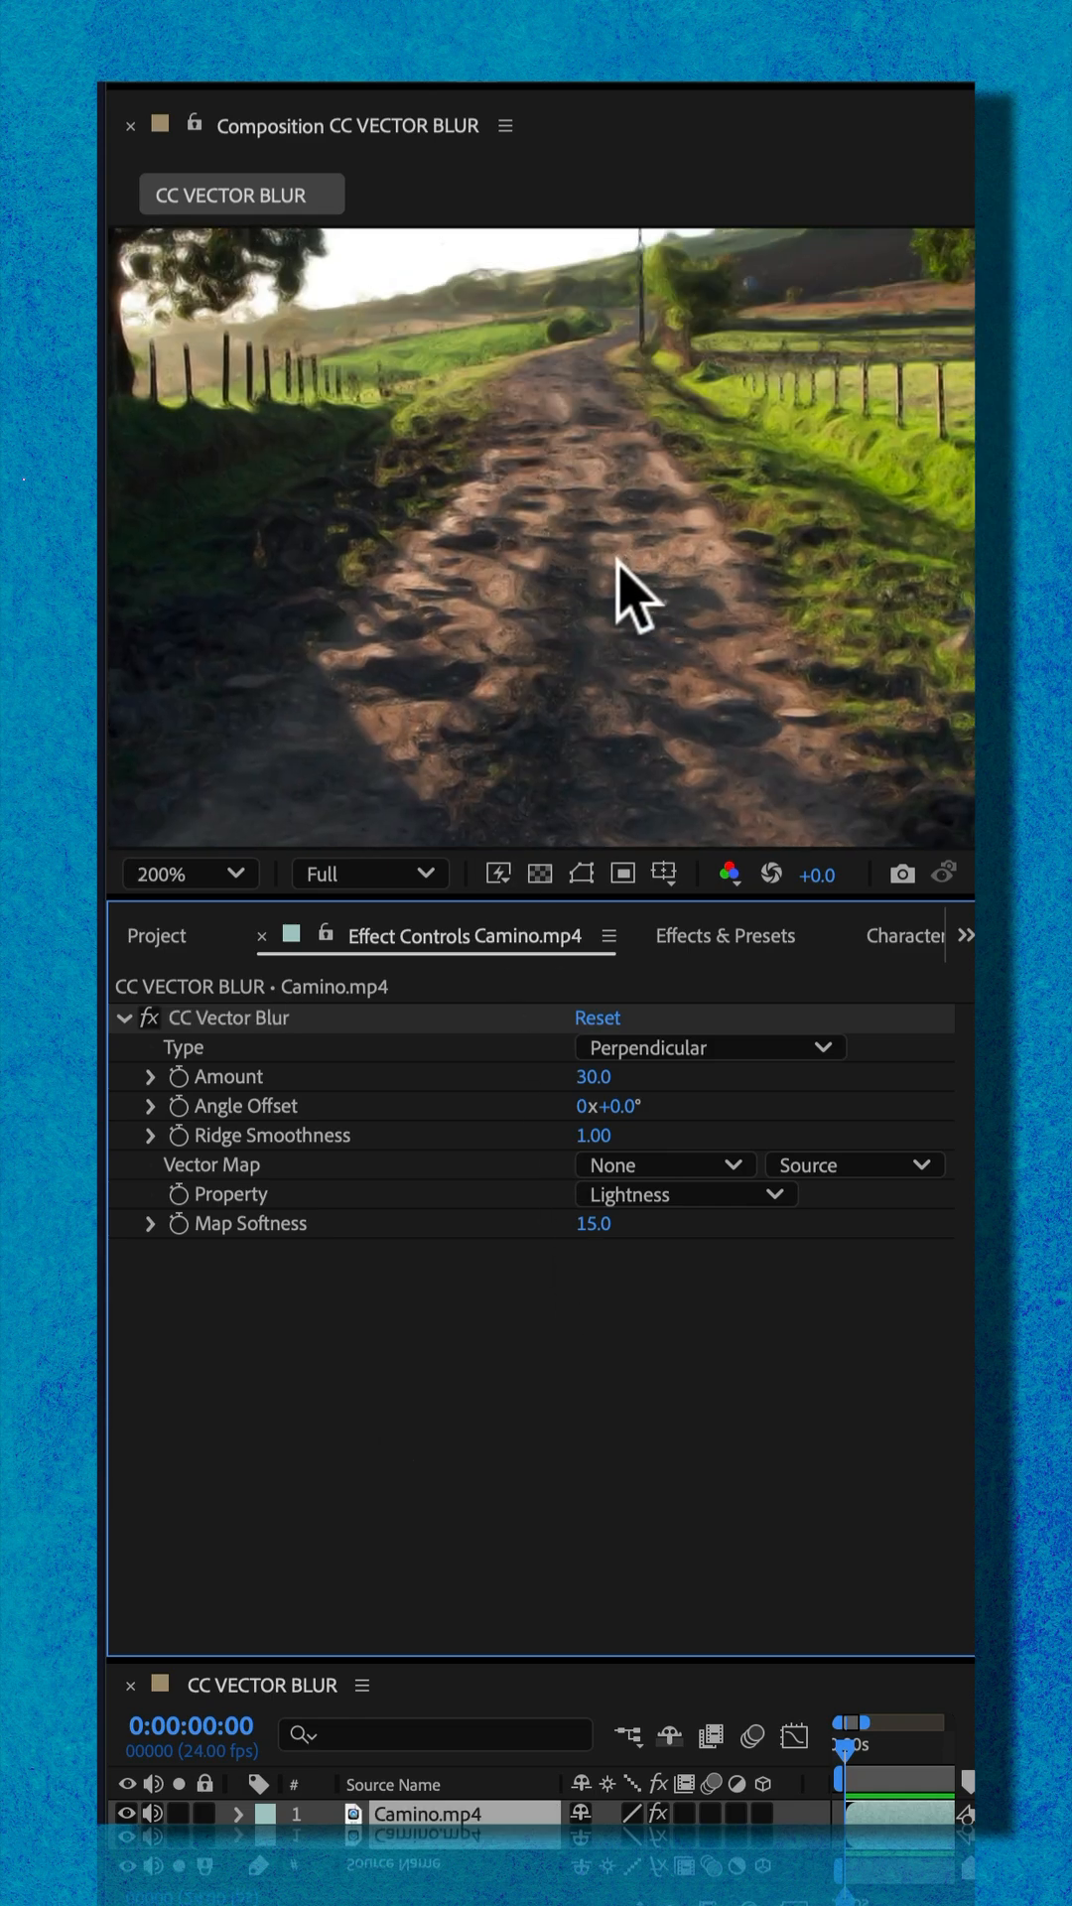
{"action": "left_click", "coordinate": [121, 1016]}
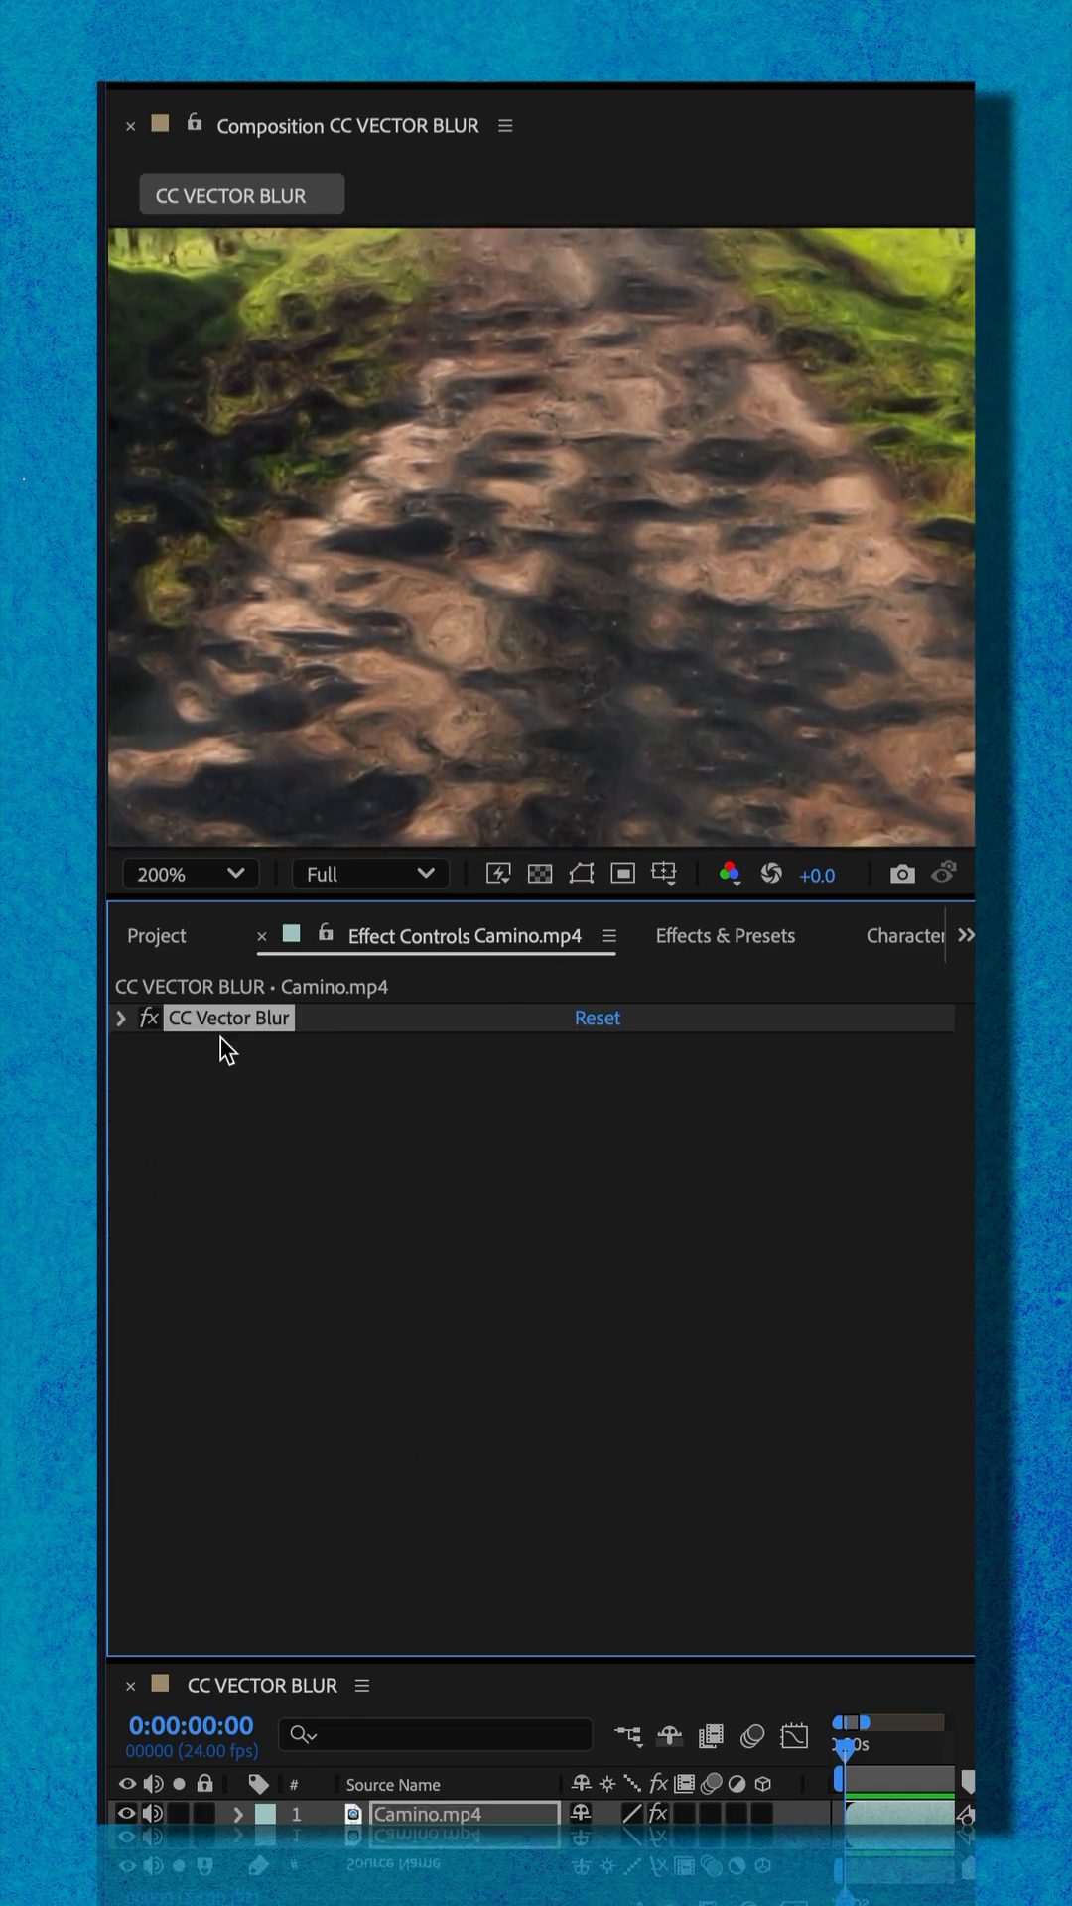